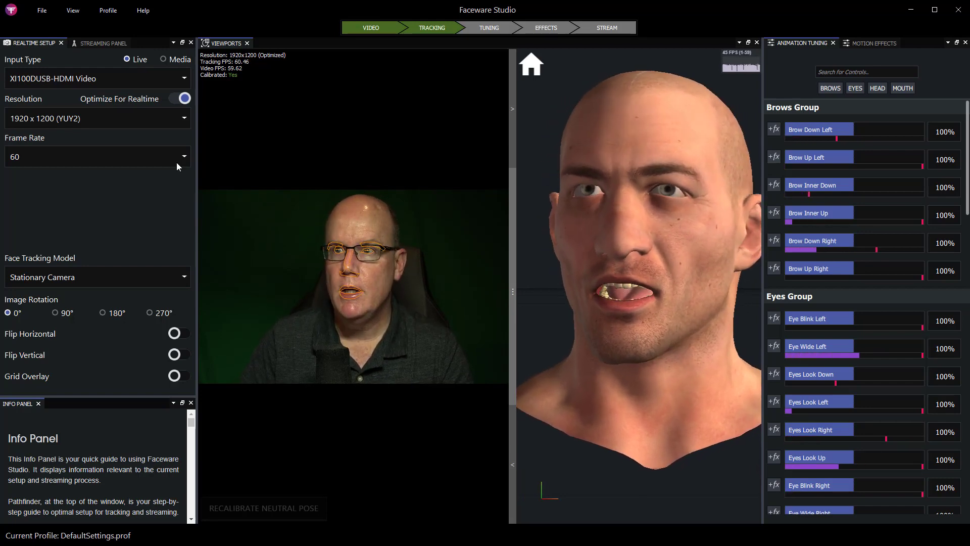
# Switch the input to Blackmagic Design and calibrate the neutral face pose
pyautogui.click(97, 78)
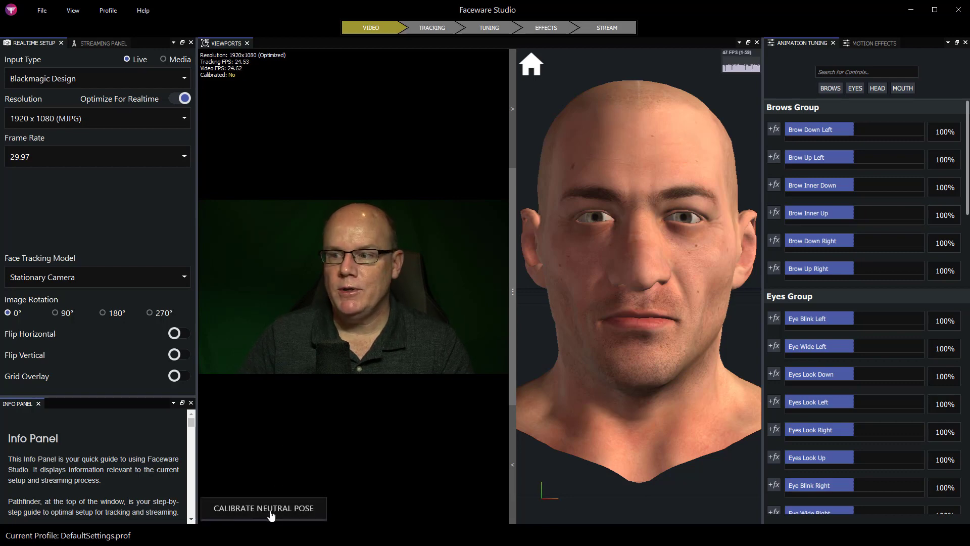
pyautogui.click(263, 507)
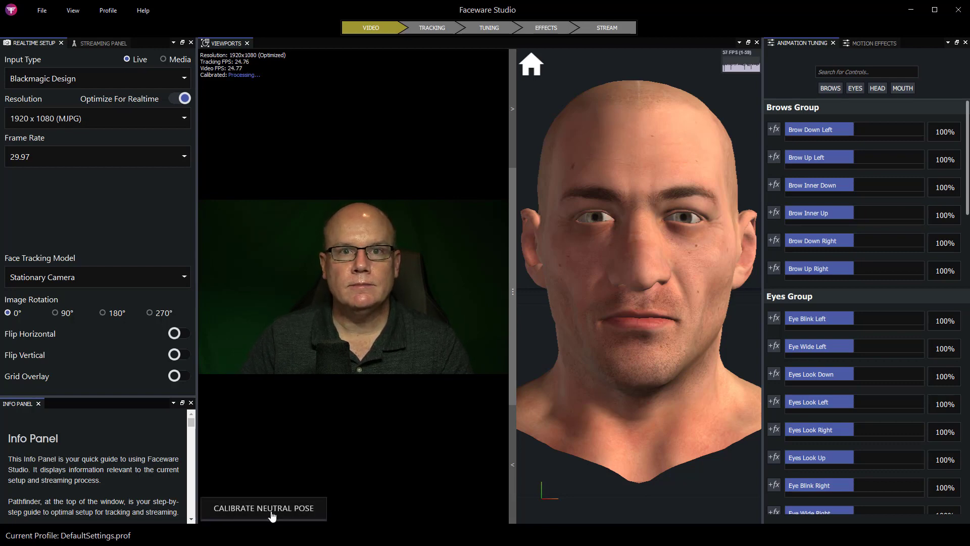
pyautogui.click(262, 508)
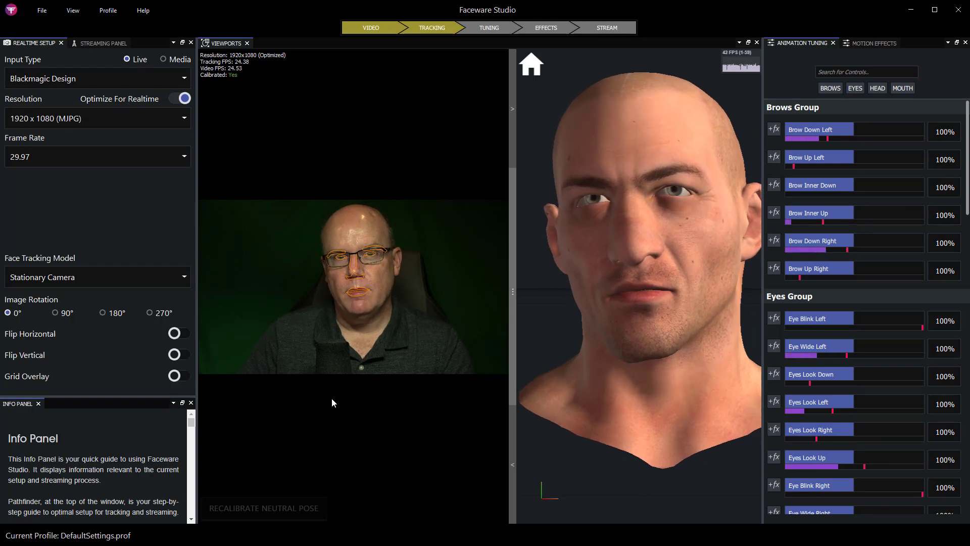
# Try Decklink Video Capture as the input and dismiss the Device Connect Failed warning
pyautogui.click(96, 78)
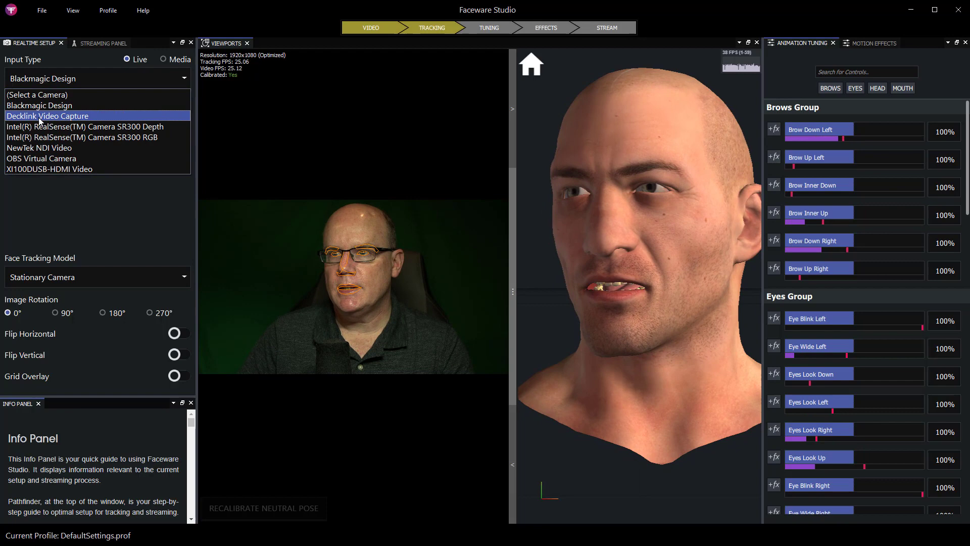
pyautogui.click(48, 115)
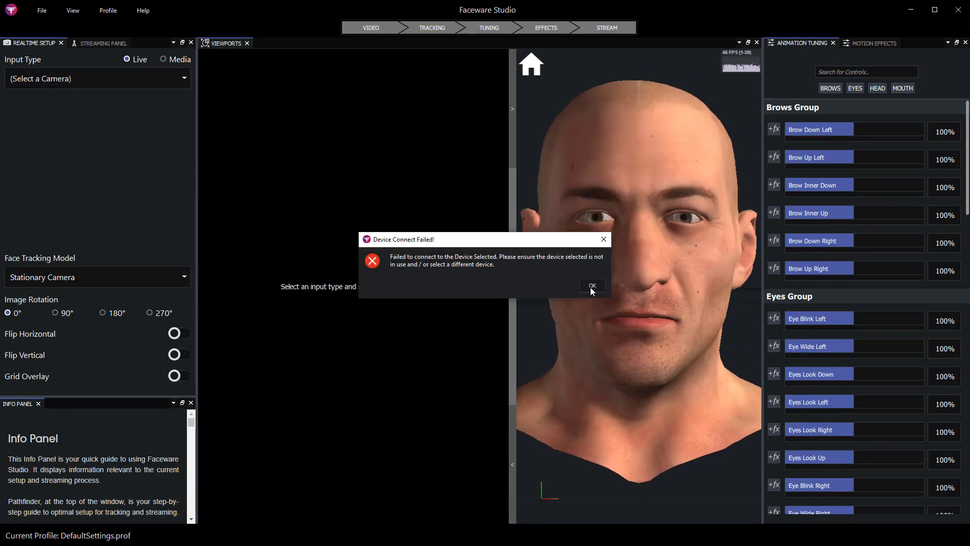
pyautogui.click(591, 286)
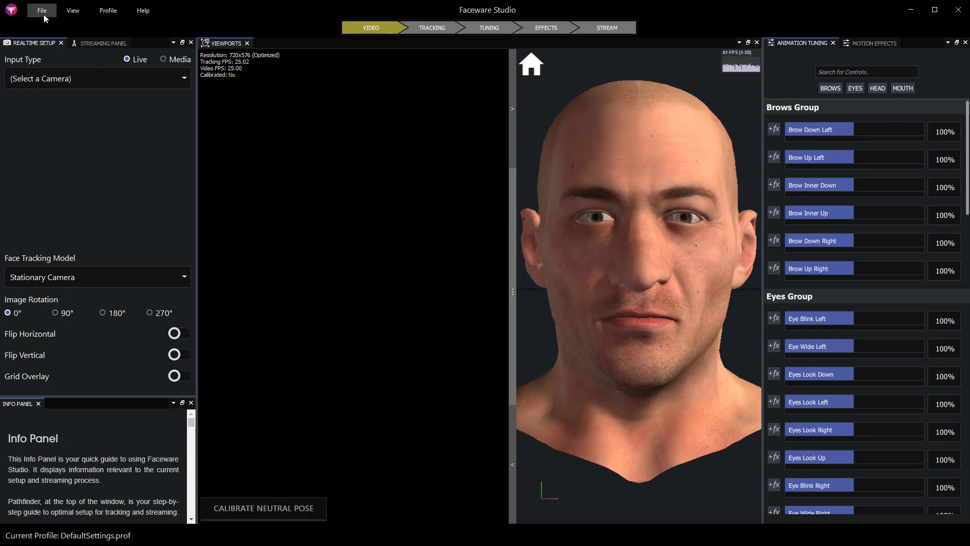
# Reopen the input list and choose OBS Virtual Camera instead
pyautogui.click(41, 11)
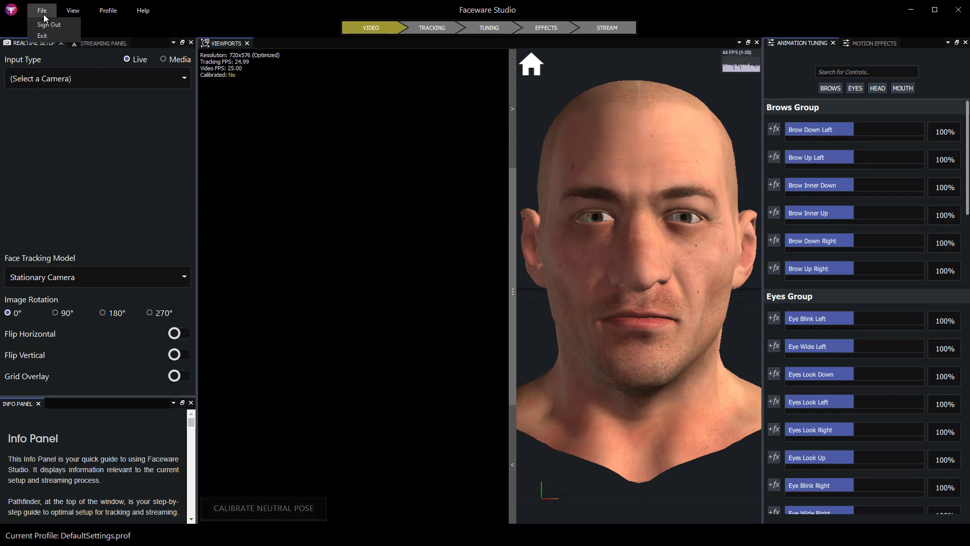
pyautogui.click(96, 79)
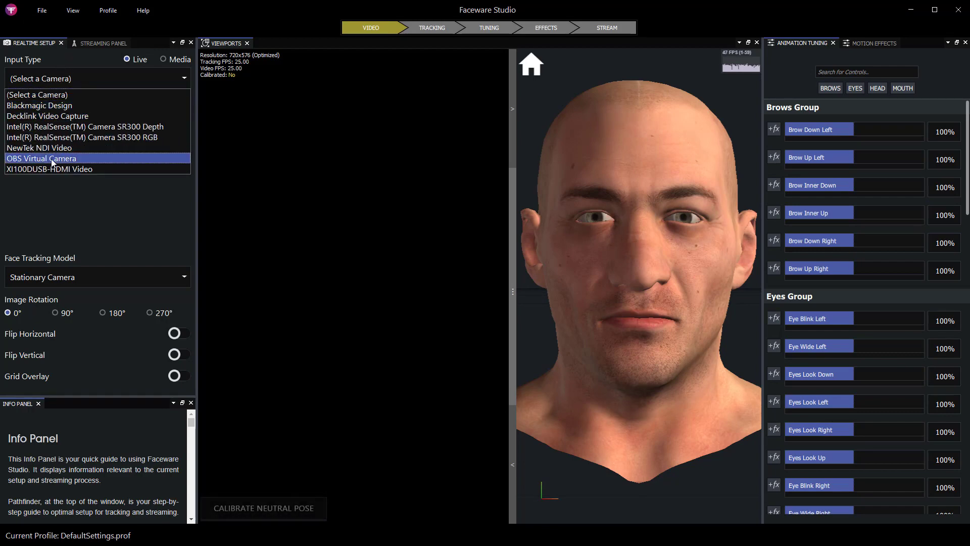
pyautogui.click(41, 159)
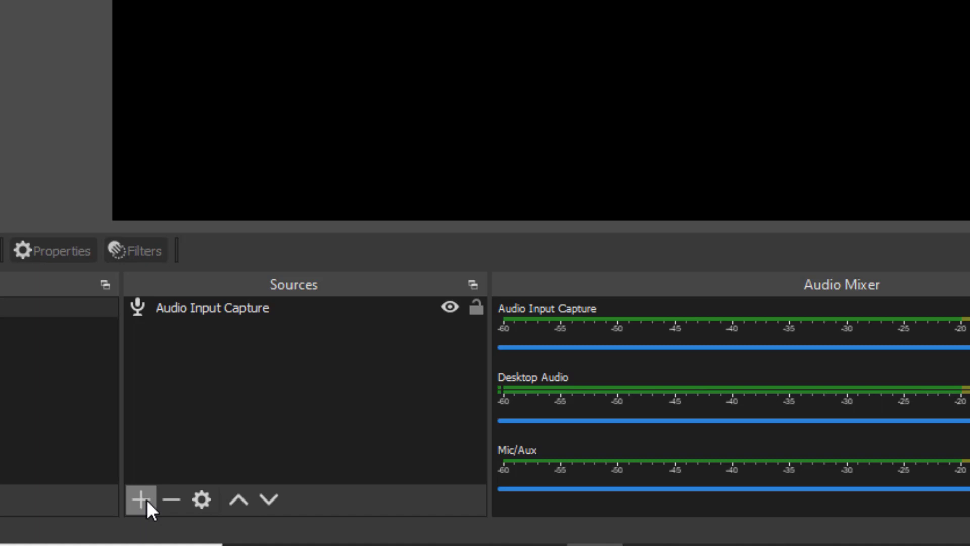
# Add a Video Capture Device source named DeckLink using the Blackmagic WDM Capture device
pyautogui.click(141, 500)
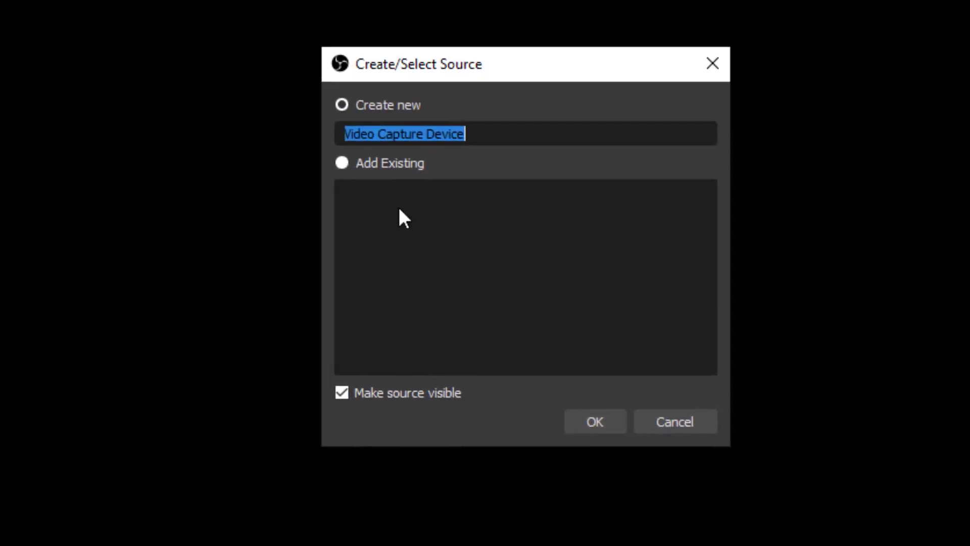
pyautogui.write('Deck')
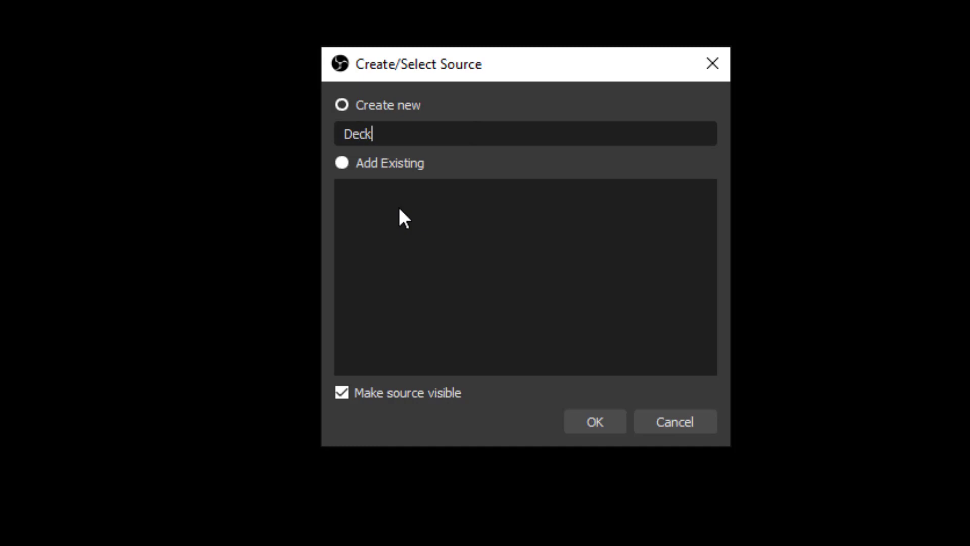
pyautogui.write('Link')
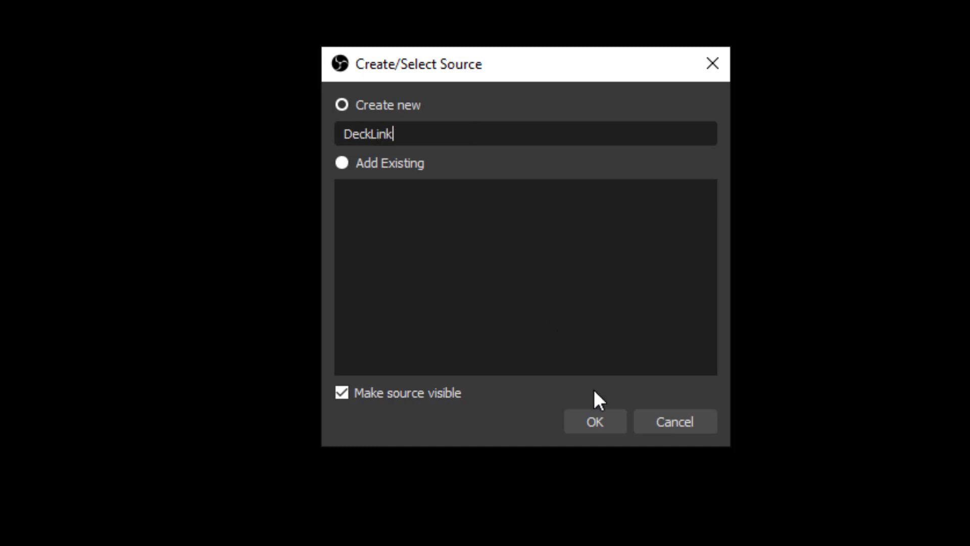
pyautogui.click(593, 421)
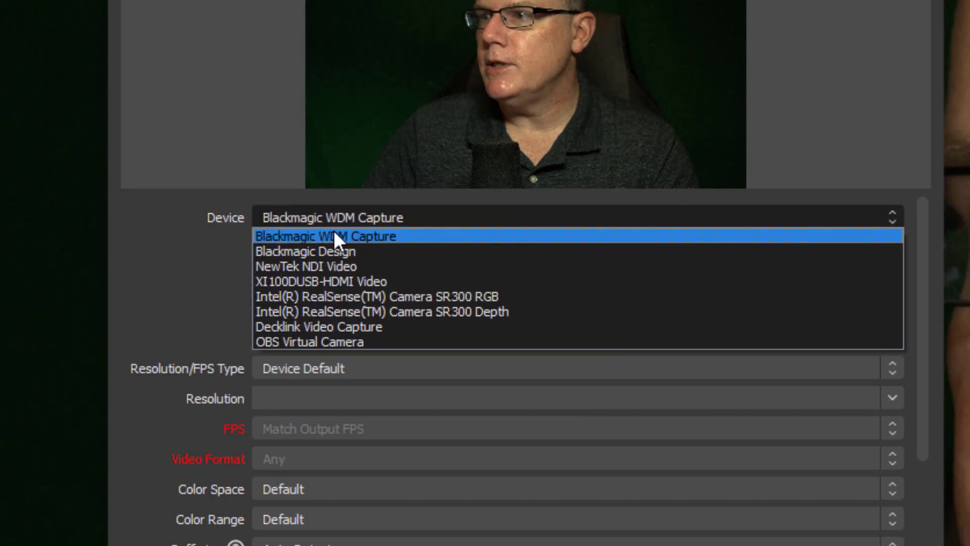
pyautogui.click(327, 235)
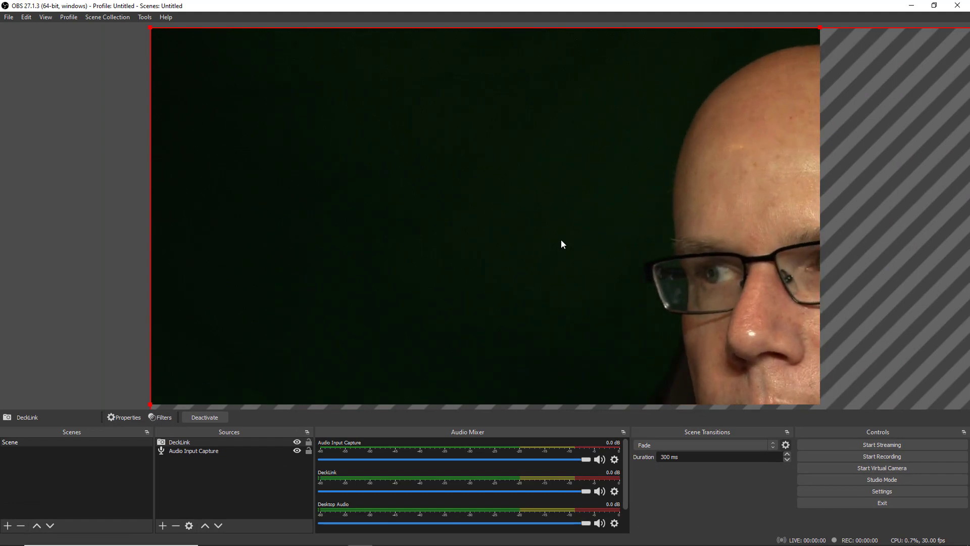
pyautogui.moveTo(372, 371)
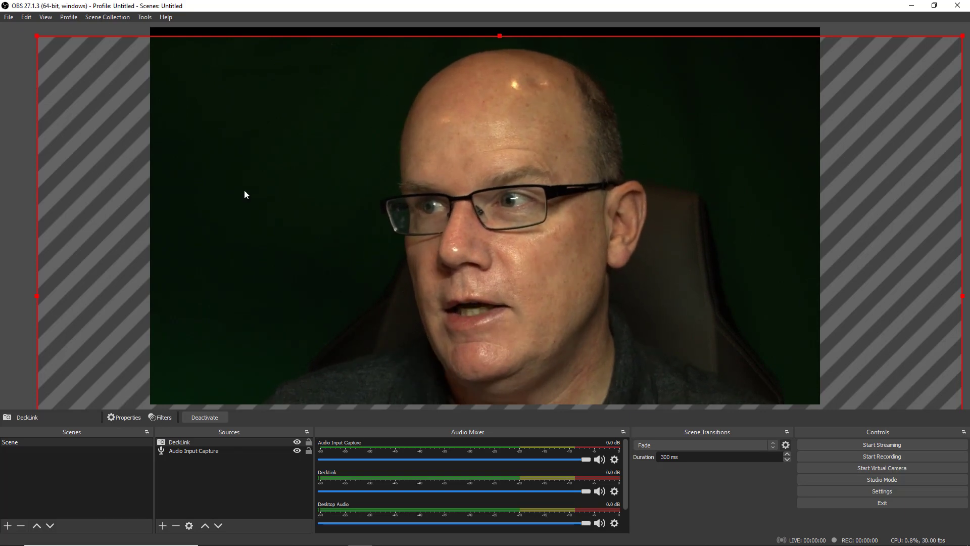
pyautogui.moveTo(461, 193)
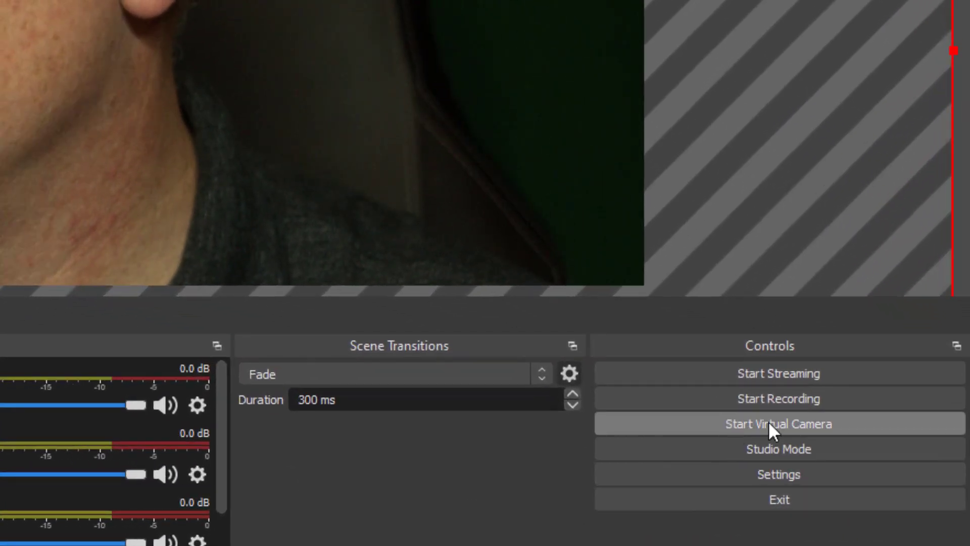
# Start outputting the OBS scene as a virtual camera
pyautogui.click(778, 424)
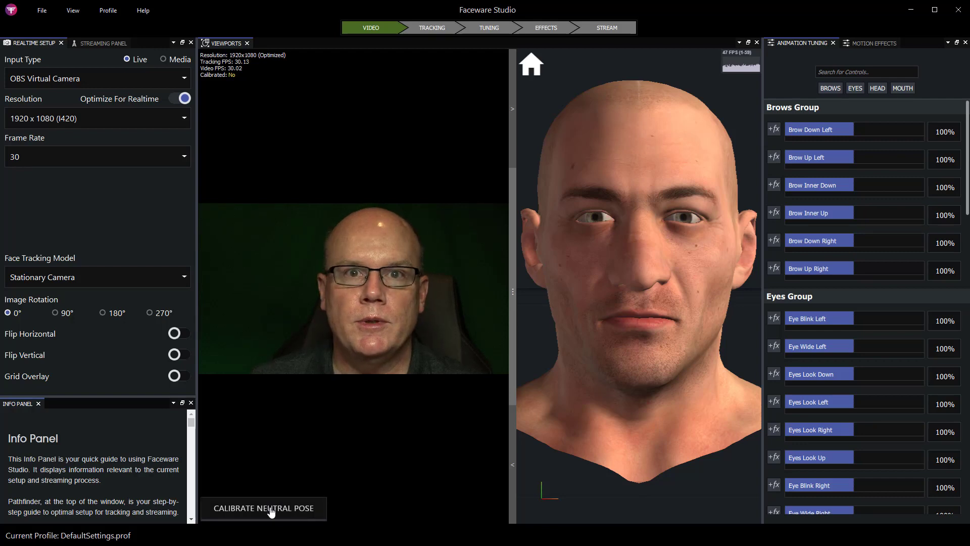
# Calibrate the neutral pose on the OBS Virtual Camera feed
pyautogui.click(263, 507)
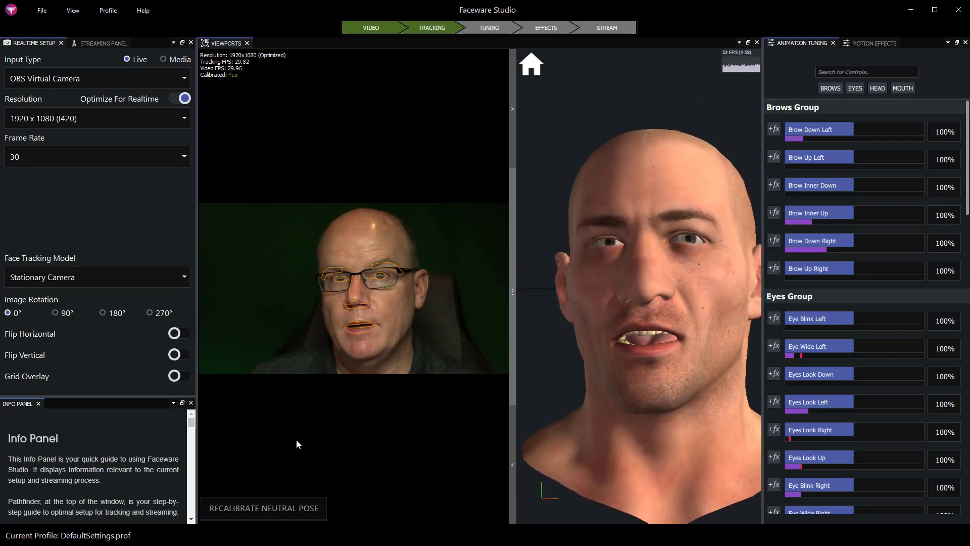